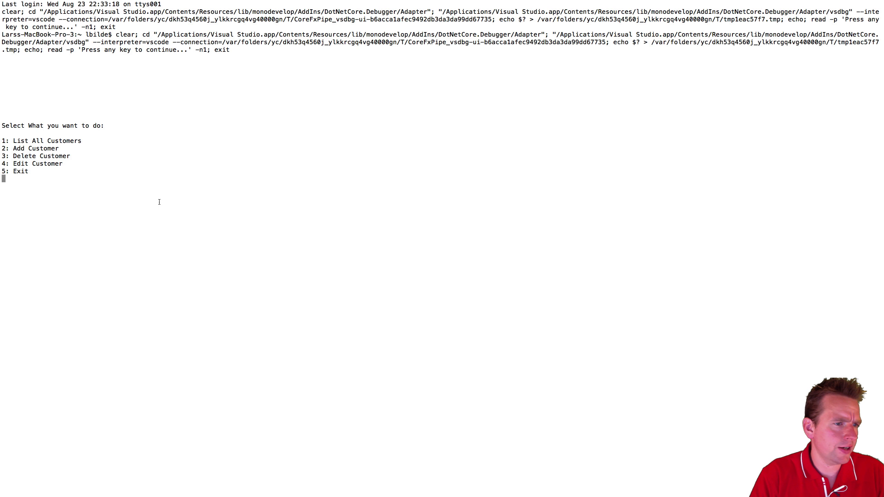
# Choose menu option 1 to list all customers in the console app.
pyautogui.write('1')
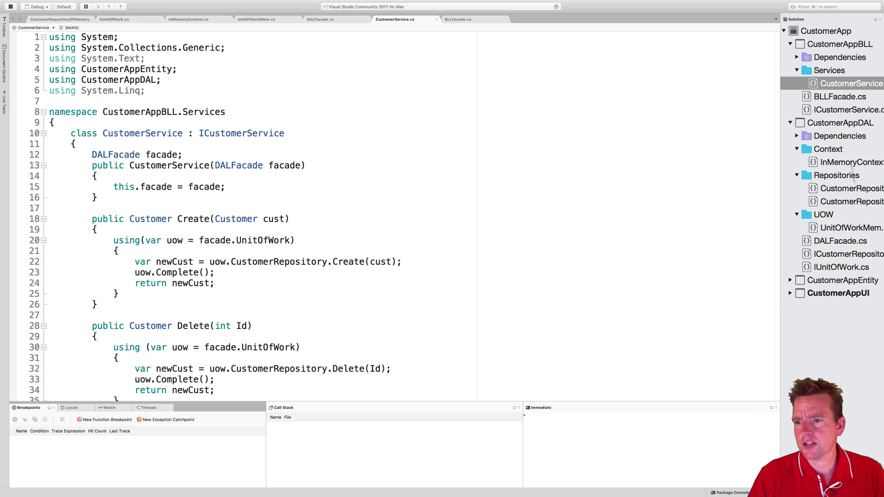
# Expand the CustomerAppUI project to reach Program.cs in the Solution pad.
pyautogui.click(790, 292)
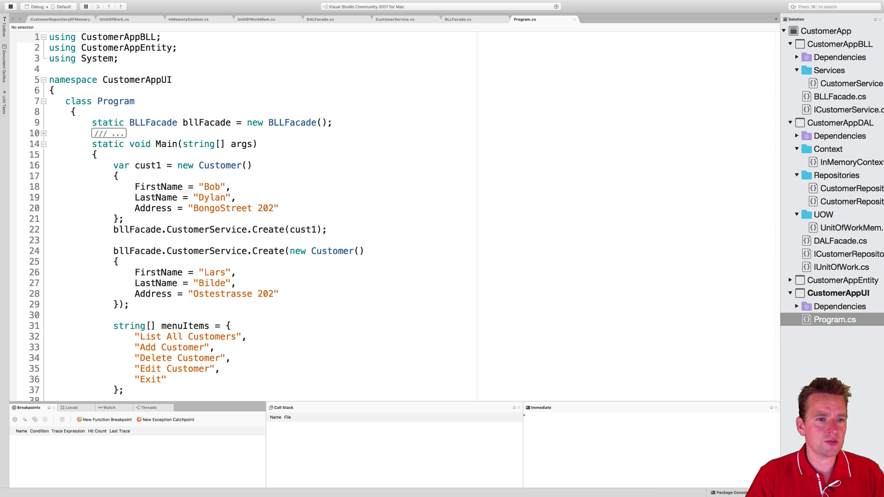
pyautogui.moveTo(394, 303)
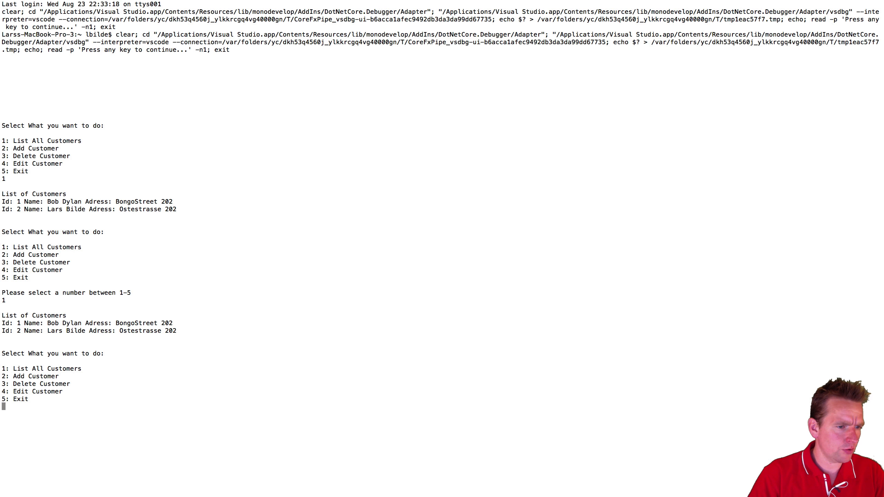
# Choose menu option 2 to start adding a new customer.
pyautogui.write('2')
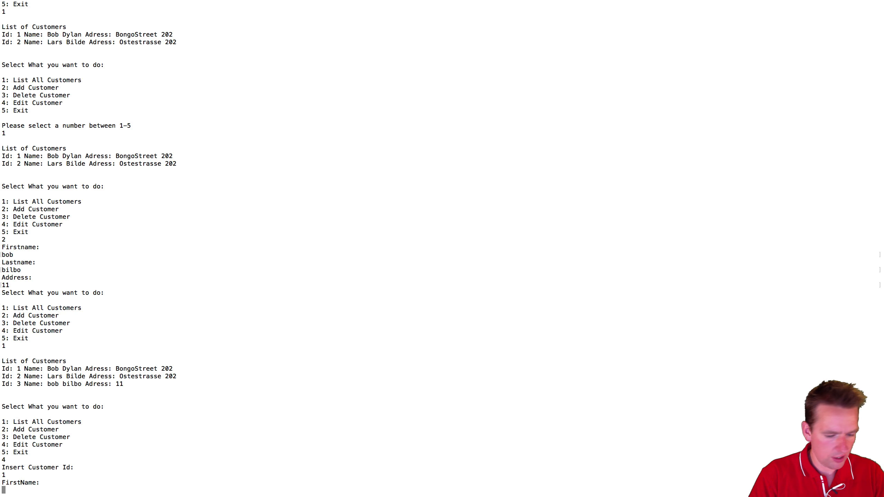
# Choose option 1 to list customers and confirm bob bilbo appears as Id 3.
pyautogui.write('1')
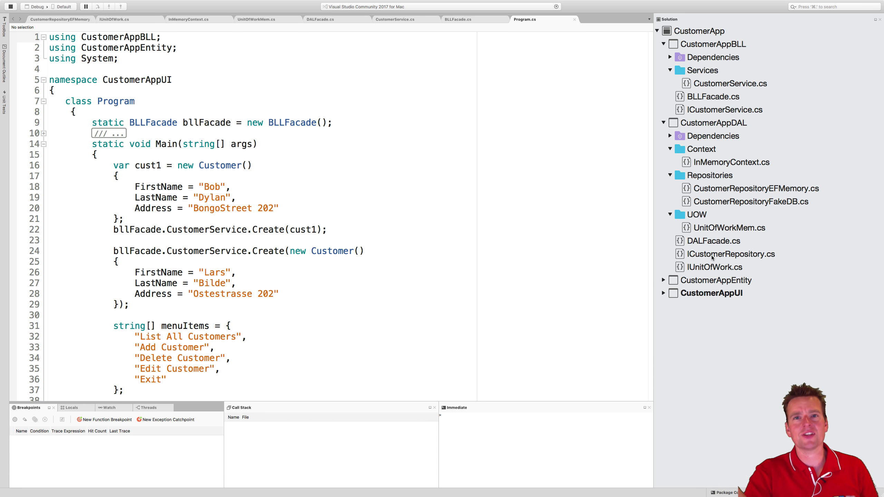
pyautogui.moveTo(682, 245)
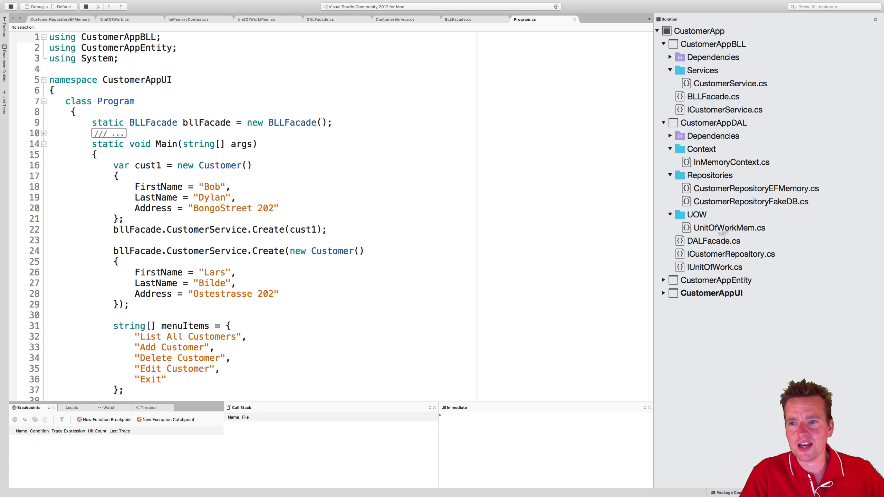
# Collapse CustomerAppDAL's subfolders and expand CustomerAppUI to show Dependencies and Program.cs.
pyautogui.click(663, 123)
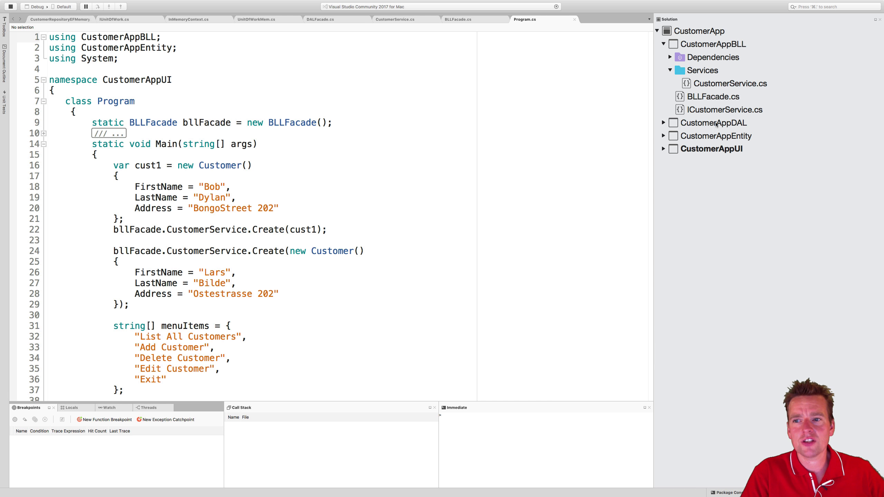
pyautogui.click(663, 123)
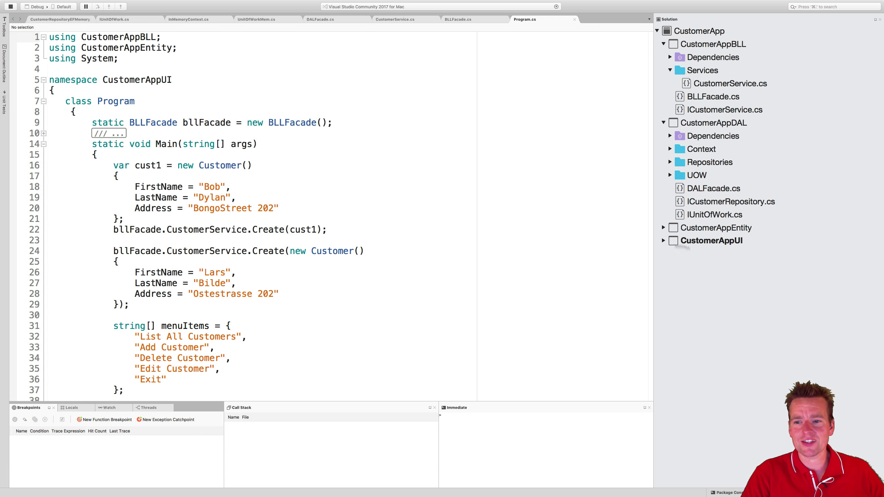
pyautogui.click(664, 241)
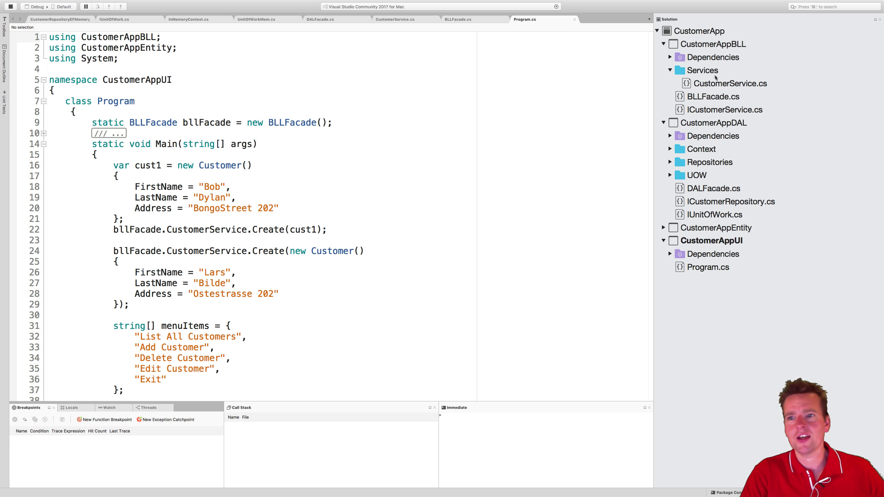
pyautogui.moveTo(677, 113)
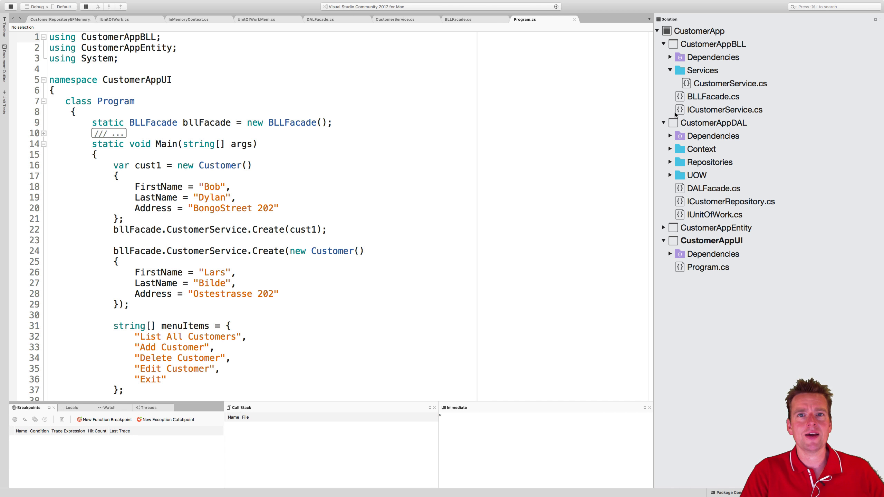
pyautogui.moveTo(725, 141)
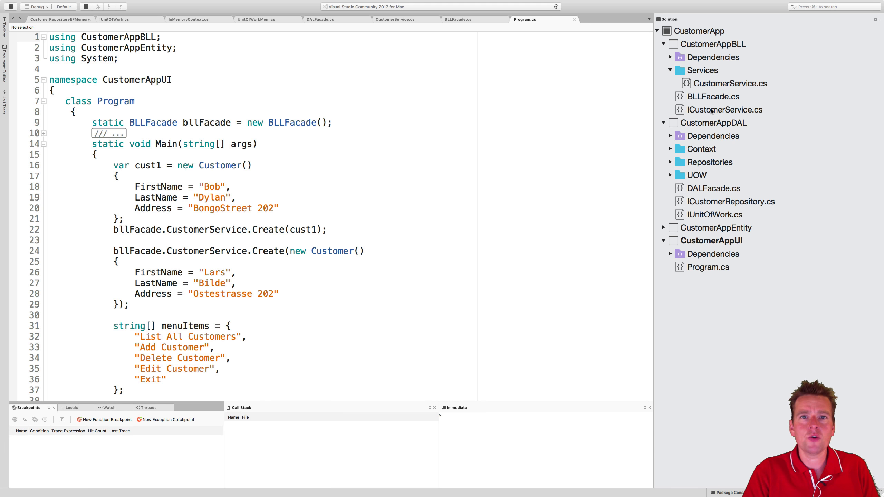
pyautogui.moveTo(749, 241)
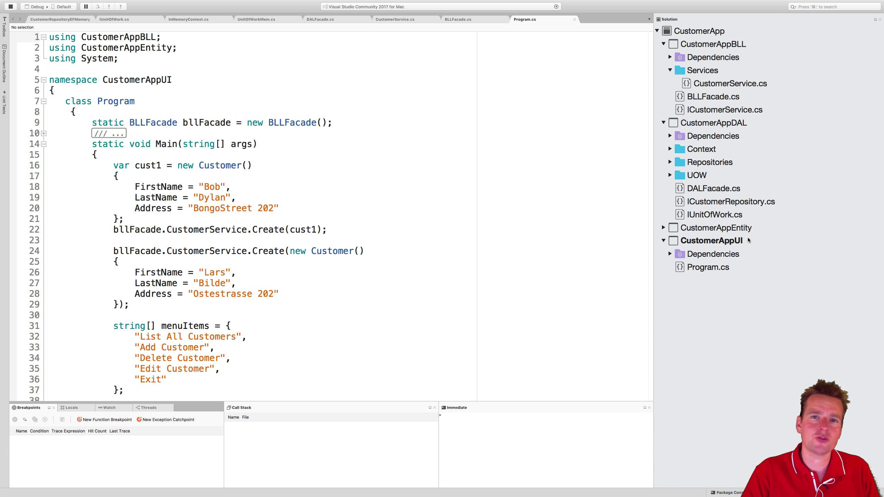